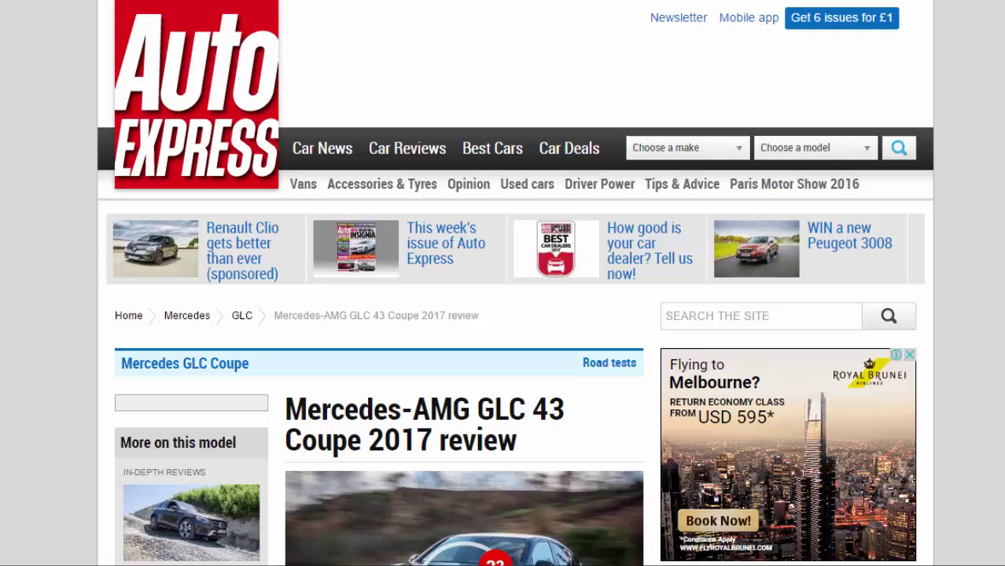
Step: Launch the 23-picture gallery from the main review photo, landing on image 1 of 23
{"action": "scroll", "scroll_direction": "down", "scroll_amount": 3}
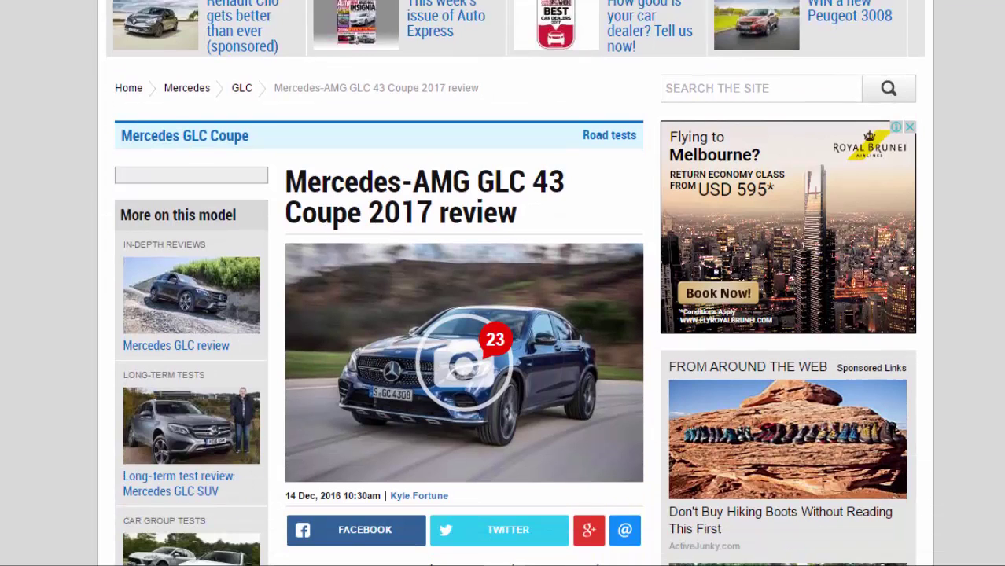
{"action": "left_click", "coordinate": [463, 362]}
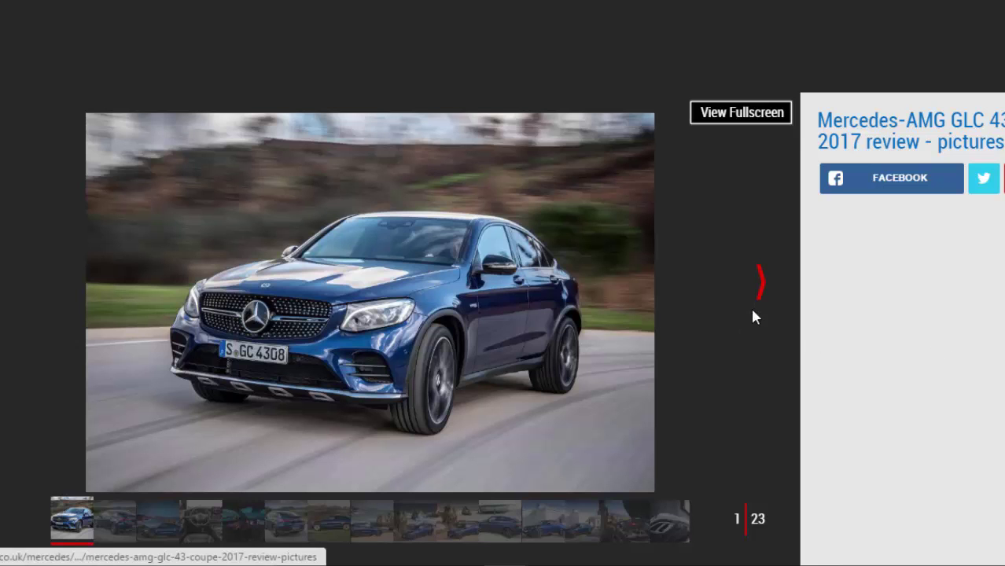
Step: Page forward through the rear, exterior and interior shots to image 8, the coastal side-rear view
{"action": "left_click", "coordinate": [759, 281]}
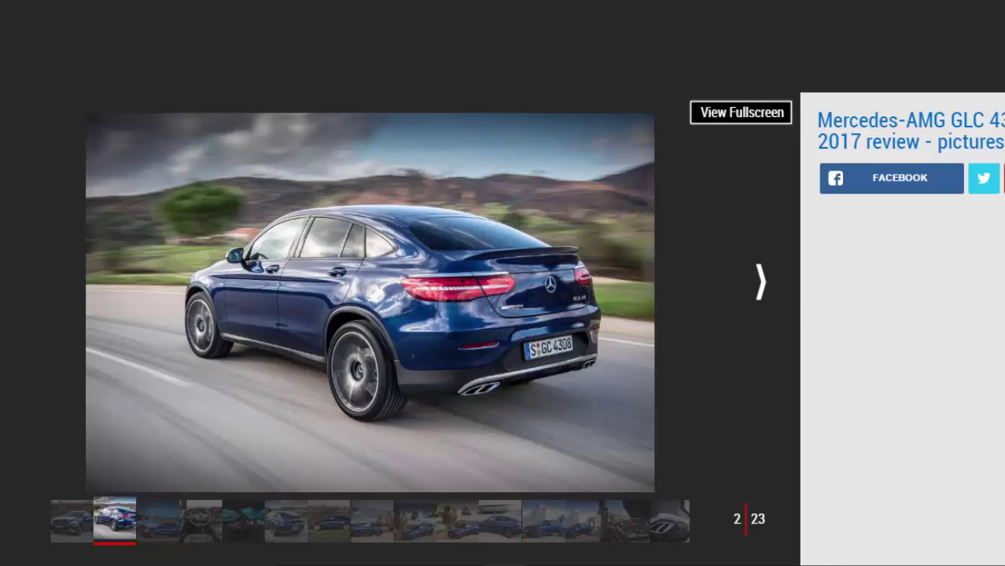
{"action": "left_click", "coordinate": [759, 282]}
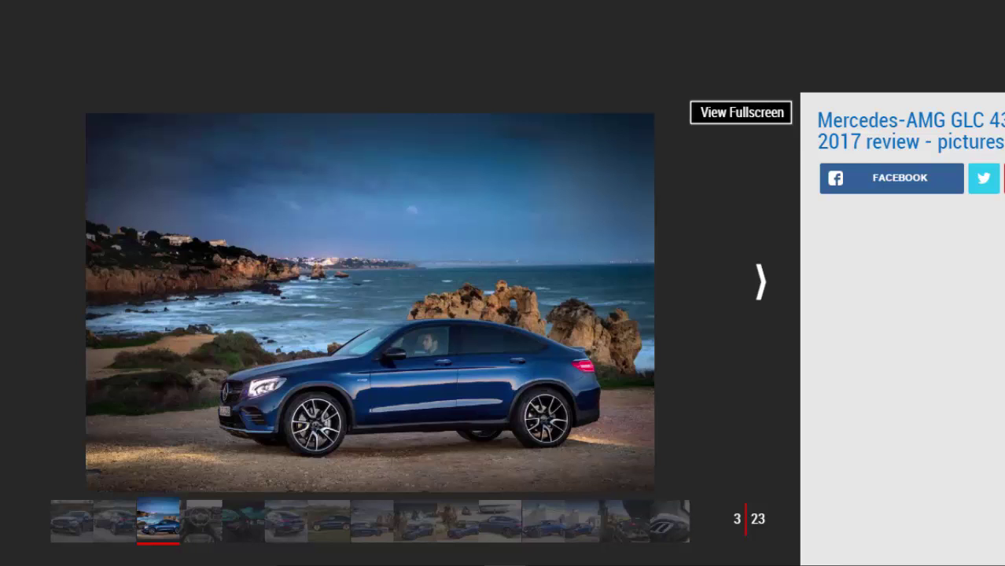
{"action": "mouse_move", "coordinate": [787, 280]}
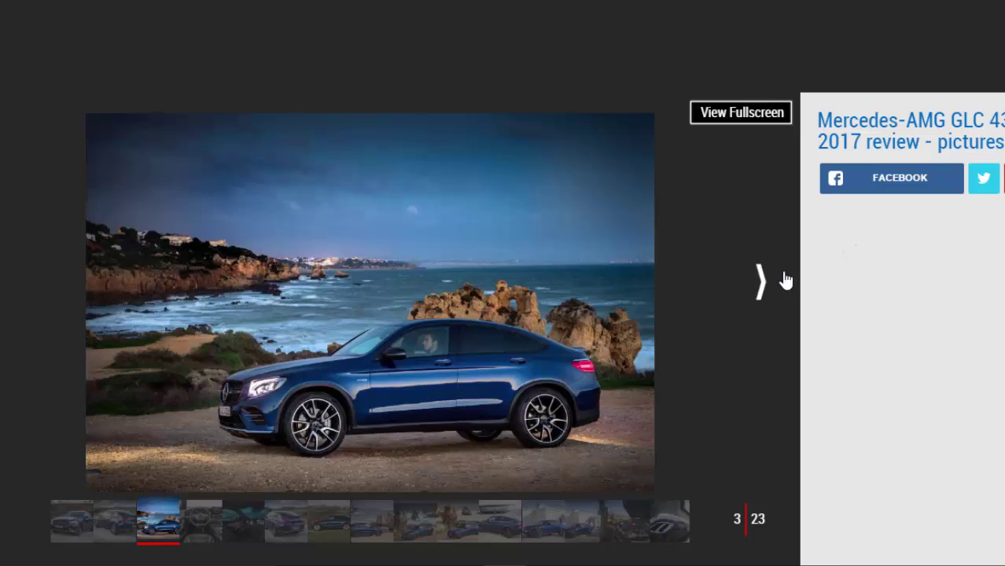
{"action": "left_click", "coordinate": [758, 281]}
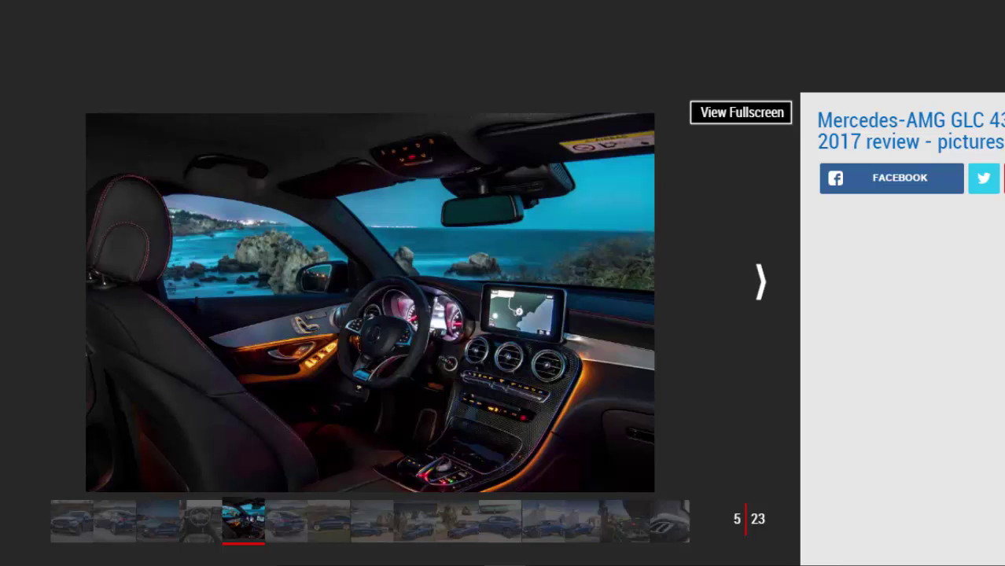
{"action": "mouse_move", "coordinate": [718, 306]}
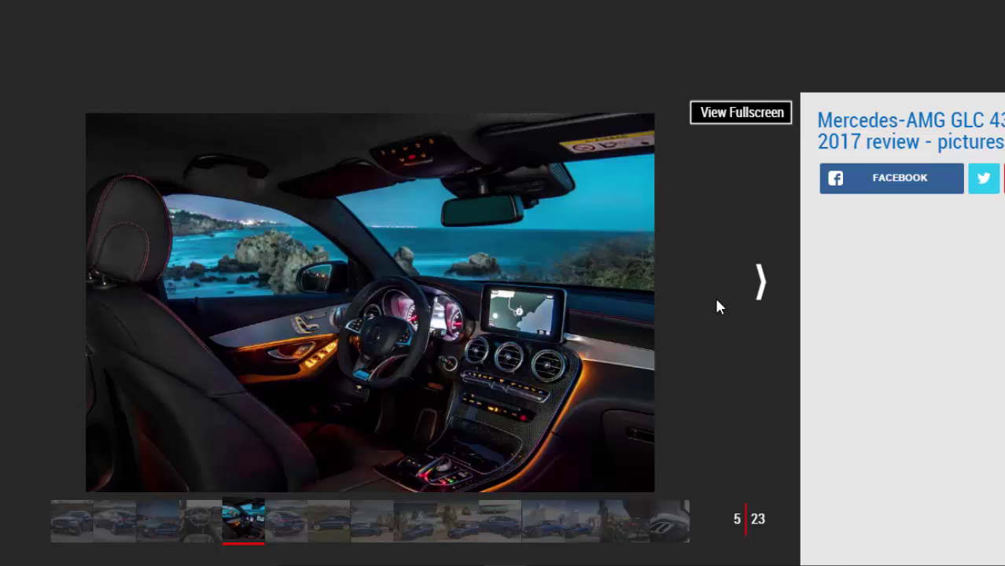
{"action": "left_click", "coordinate": [759, 282]}
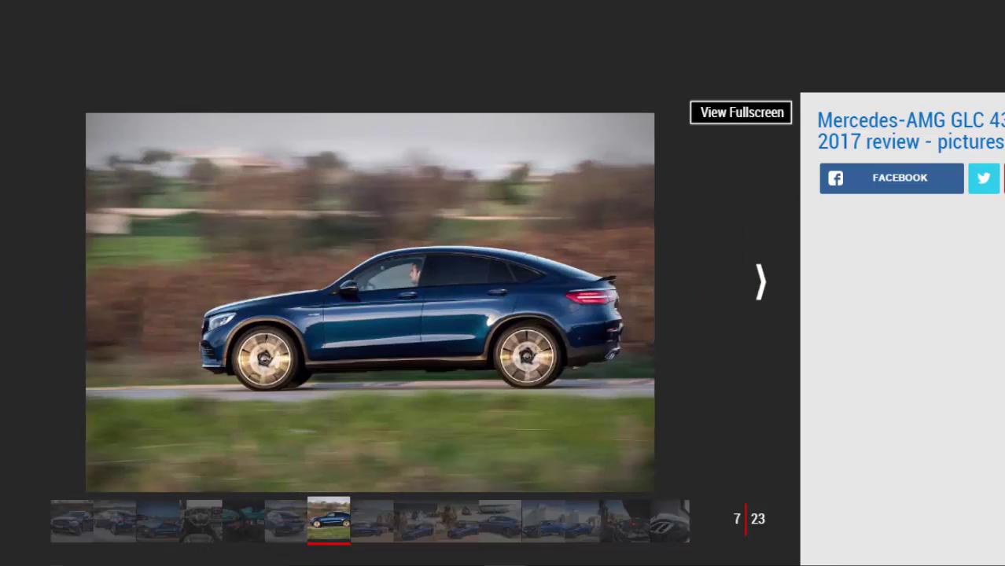
{"action": "left_click", "coordinate": [759, 280]}
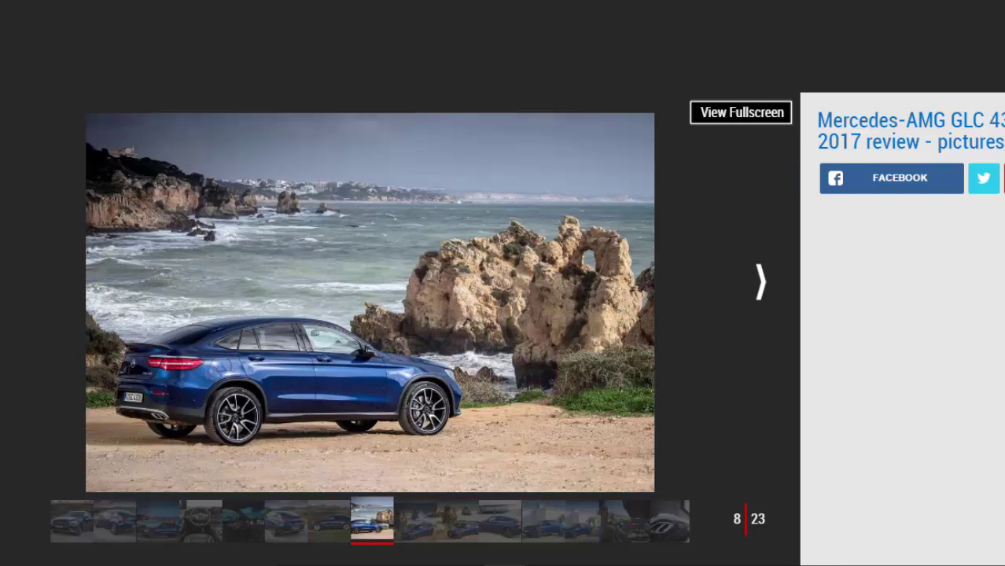
{"action": "mouse_move", "coordinate": [778, 302]}
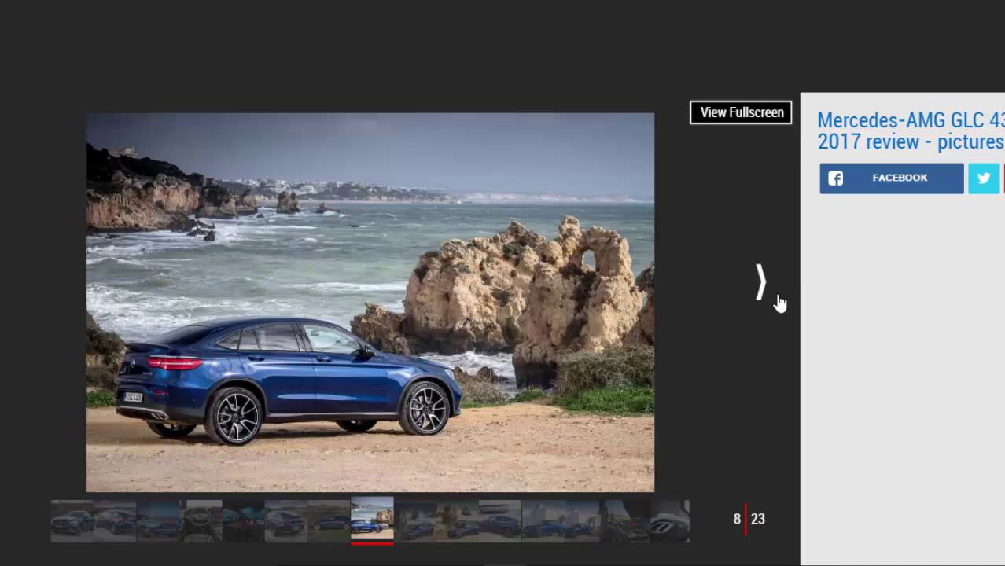
Step: Continue through the sea-rocks and building shots to image 13, the car beside a white villa
{"action": "left_click", "coordinate": [760, 280]}
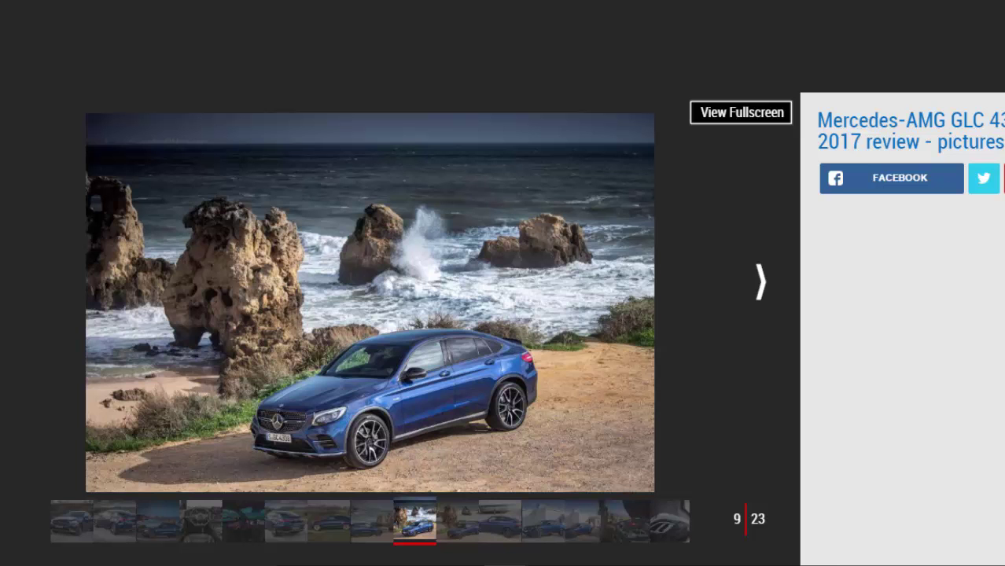
{"action": "left_click", "coordinate": [759, 280]}
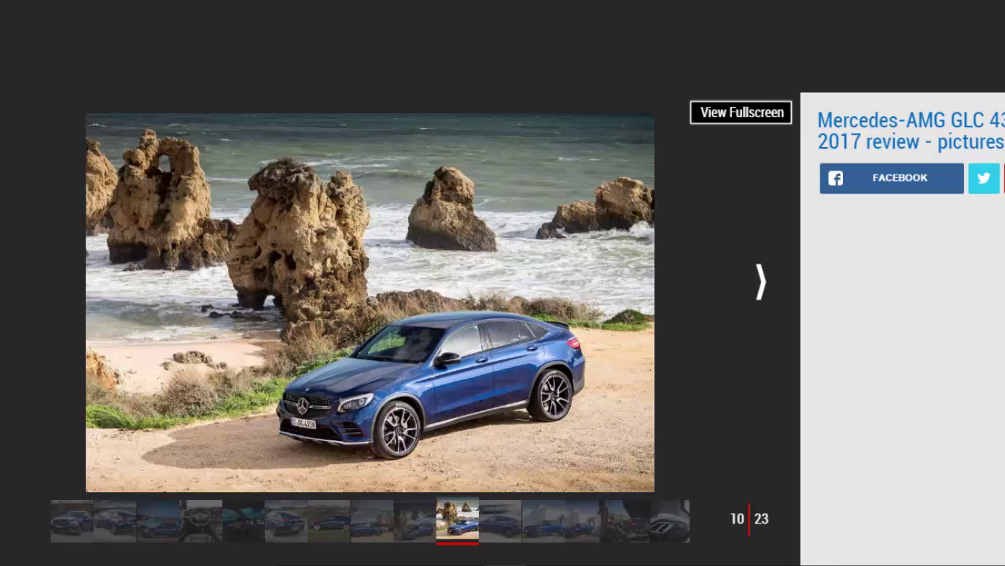
{"action": "left_click", "coordinate": [758, 280]}
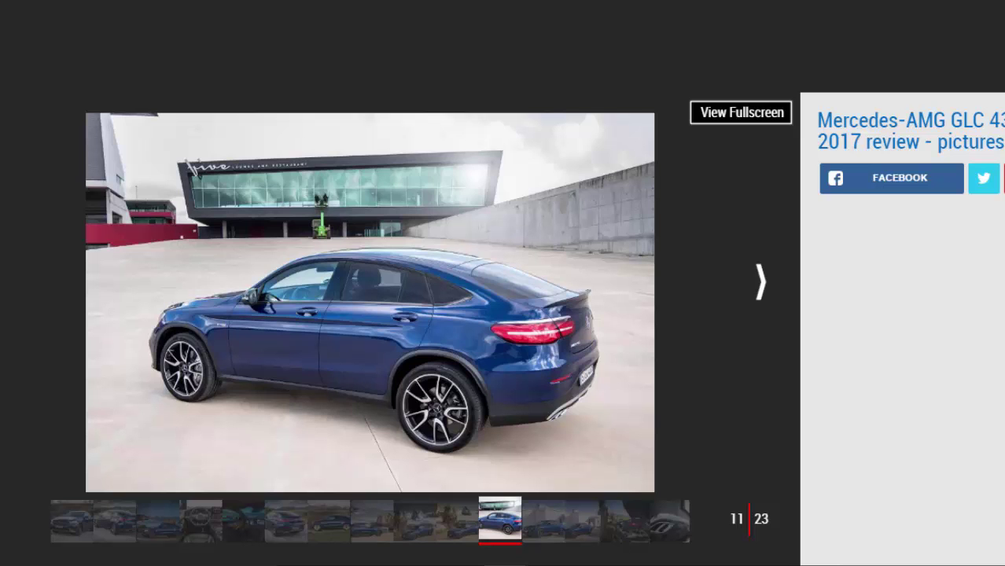
{"action": "left_click", "coordinate": [758, 280]}
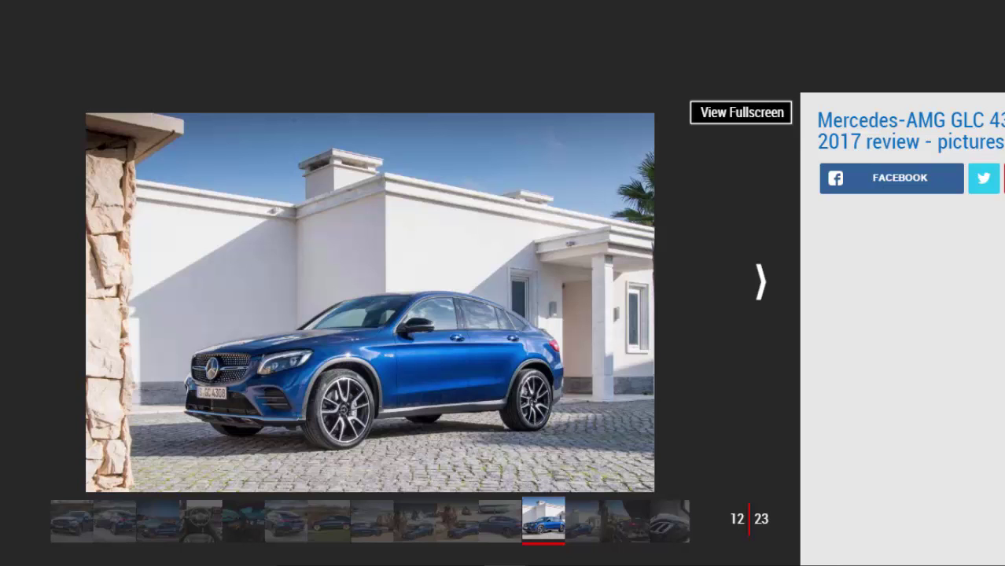
{"action": "mouse_move", "coordinate": [753, 285]}
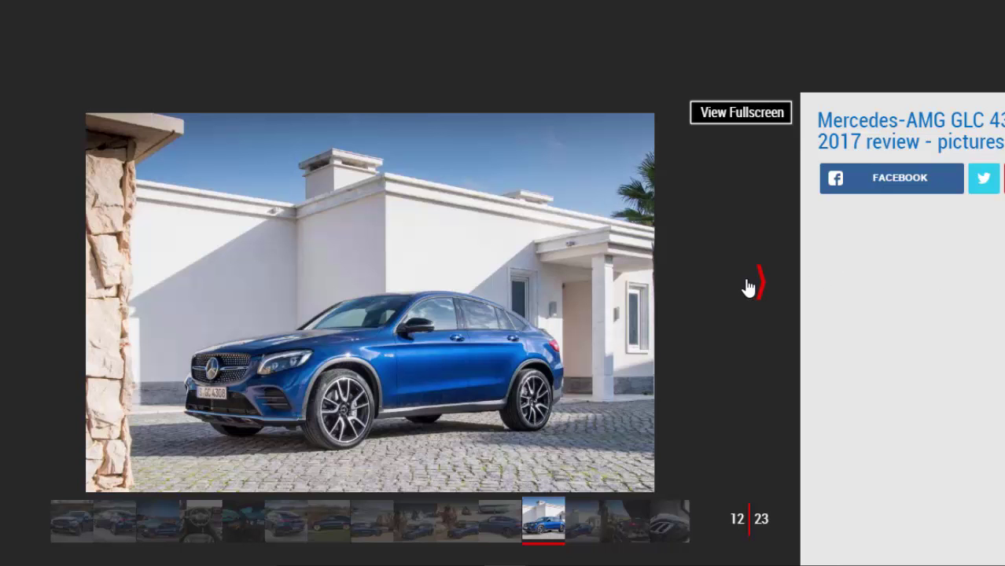
{"action": "left_click", "coordinate": [752, 283]}
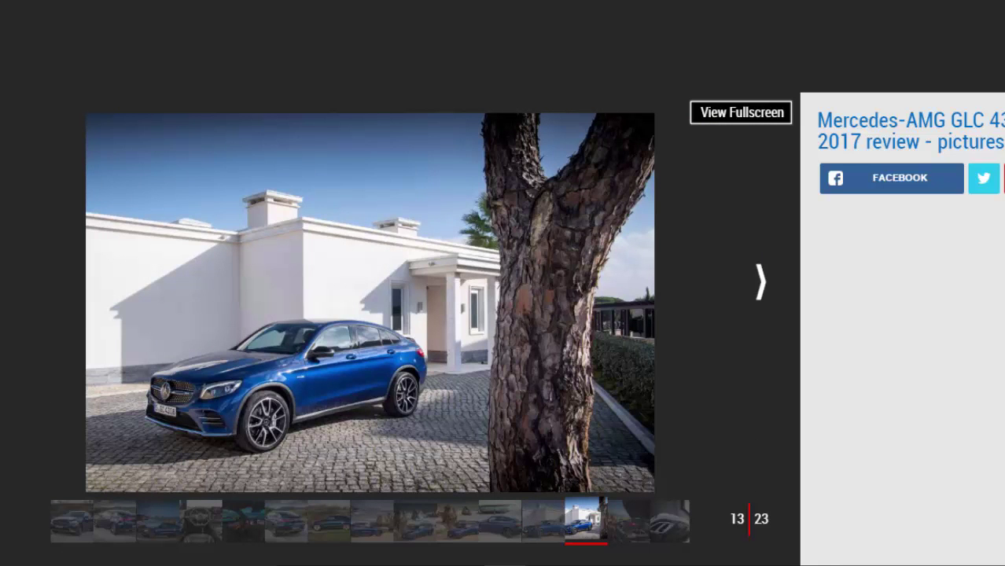
{"action": "mouse_move", "coordinate": [785, 310]}
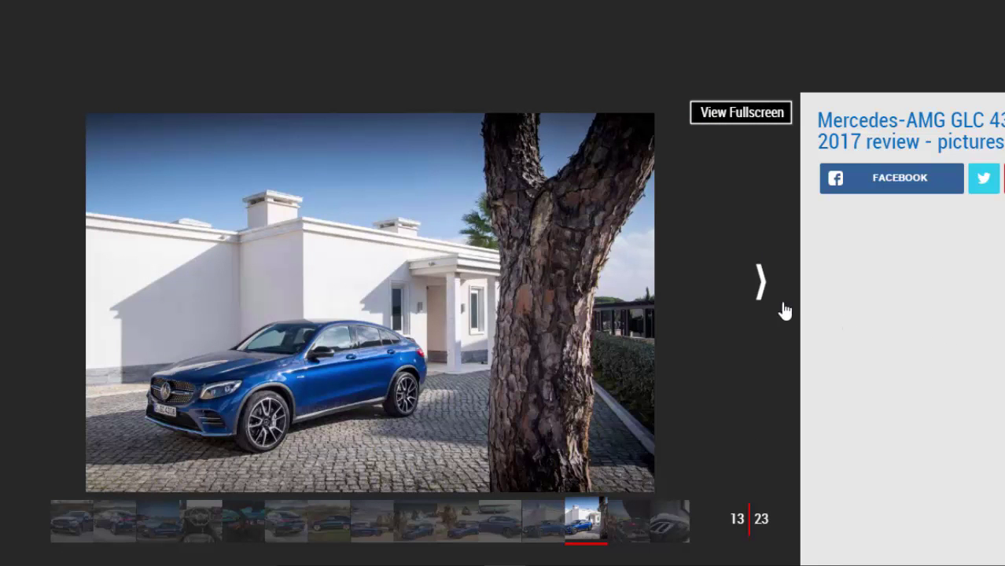
Step: Step through the engine bay, exhaust tips, drive controls, instrument cluster and centre screen photos to image 21
{"action": "left_click", "coordinate": [758, 280]}
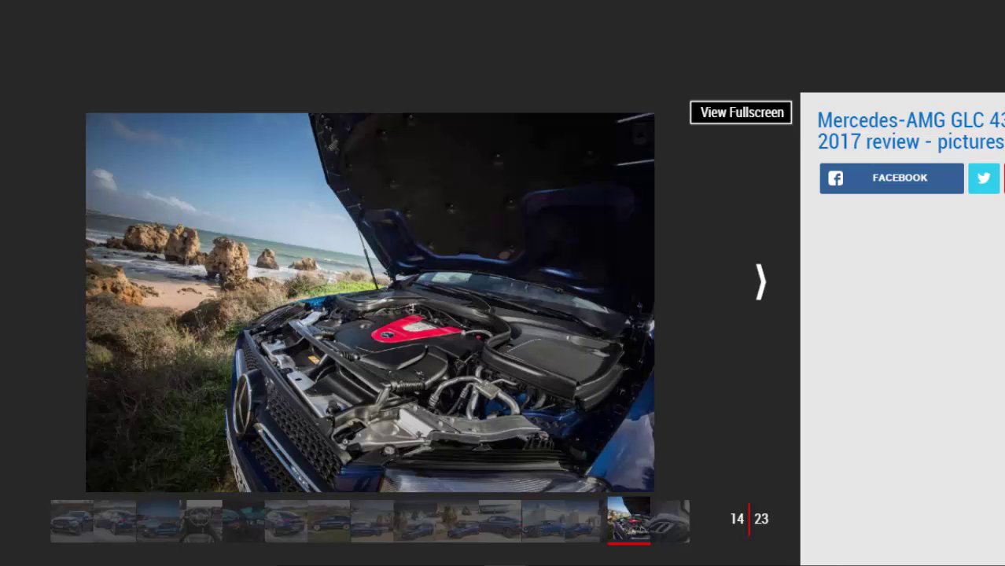
{"action": "left_click", "coordinate": [760, 280]}
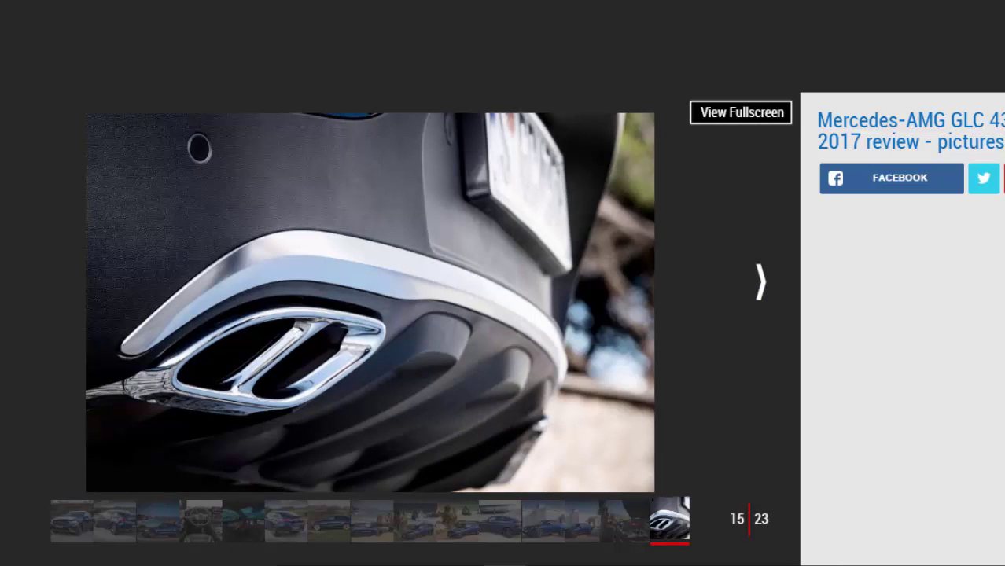
{"action": "mouse_move", "coordinate": [840, 362]}
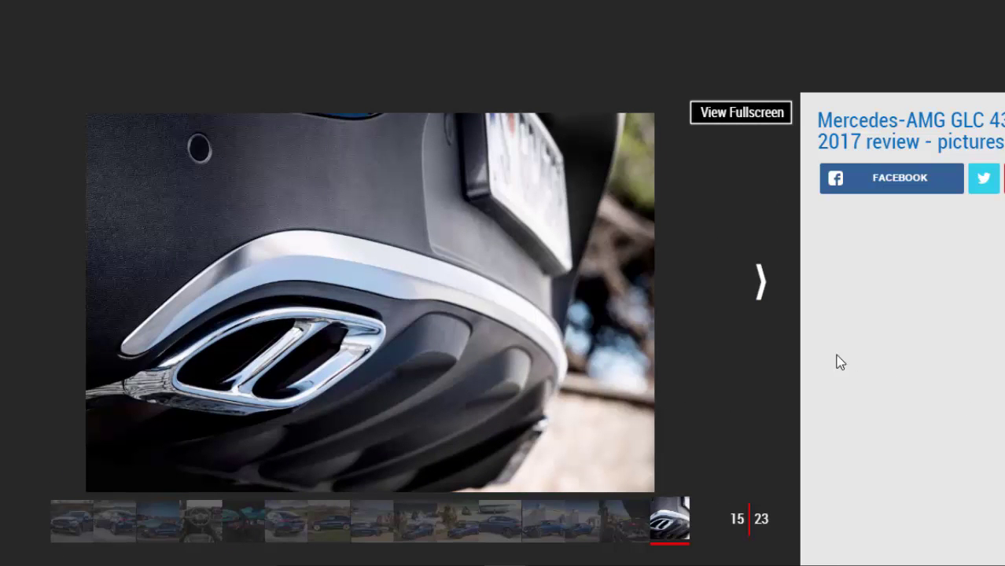
{"action": "left_click", "coordinate": [758, 282]}
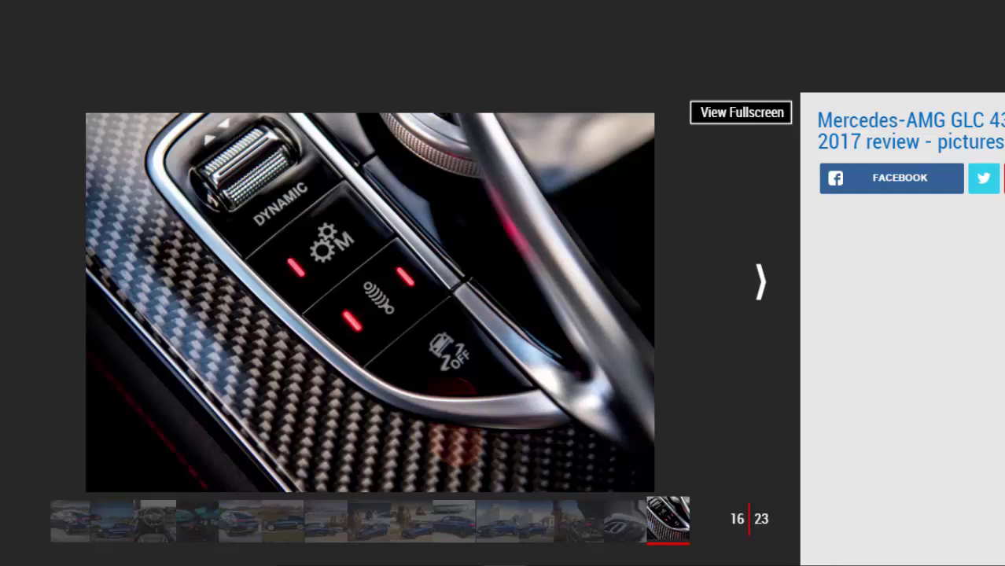
{"action": "mouse_move", "coordinate": [893, 376]}
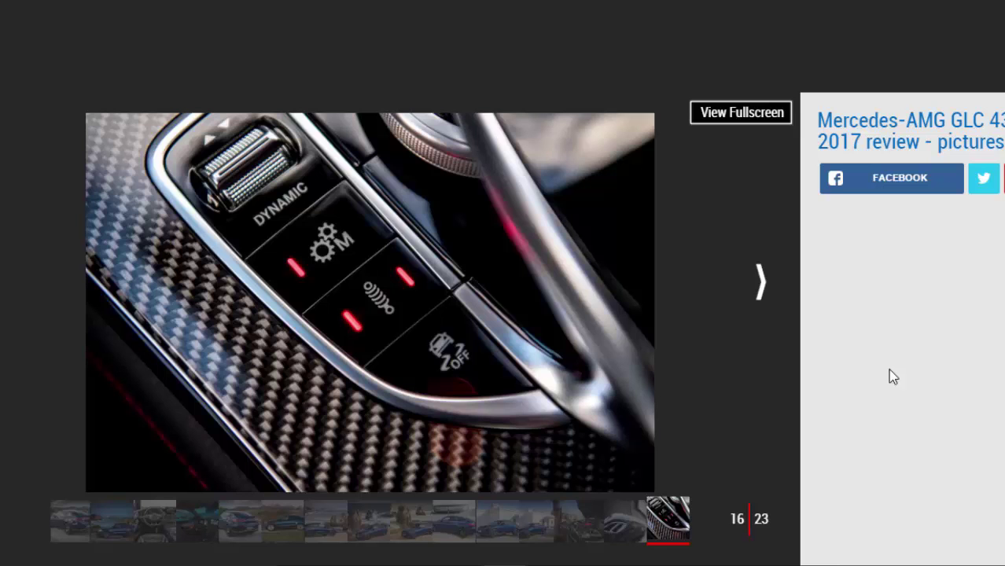
{"action": "left_click", "coordinate": [759, 282]}
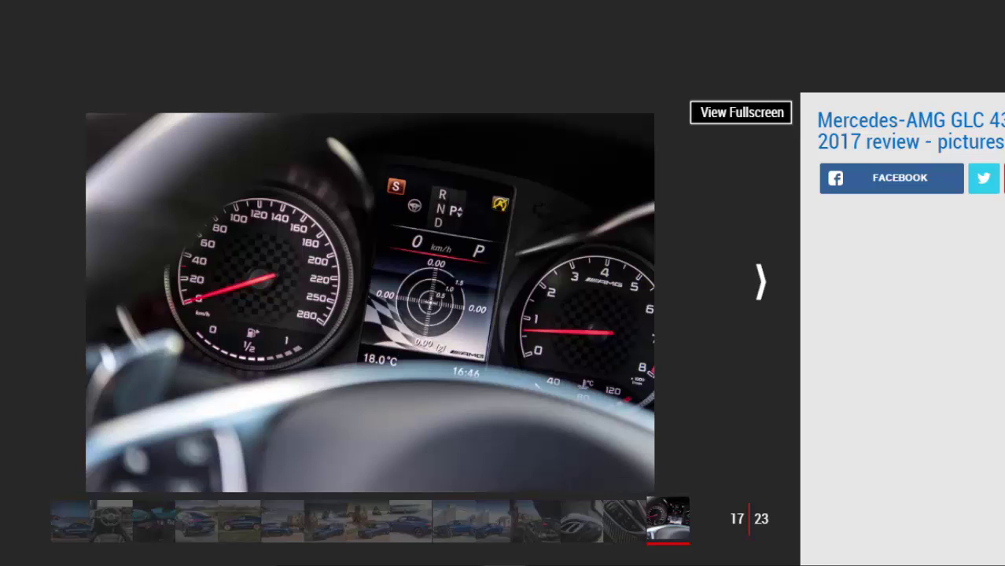
{"action": "mouse_move", "coordinate": [745, 270]}
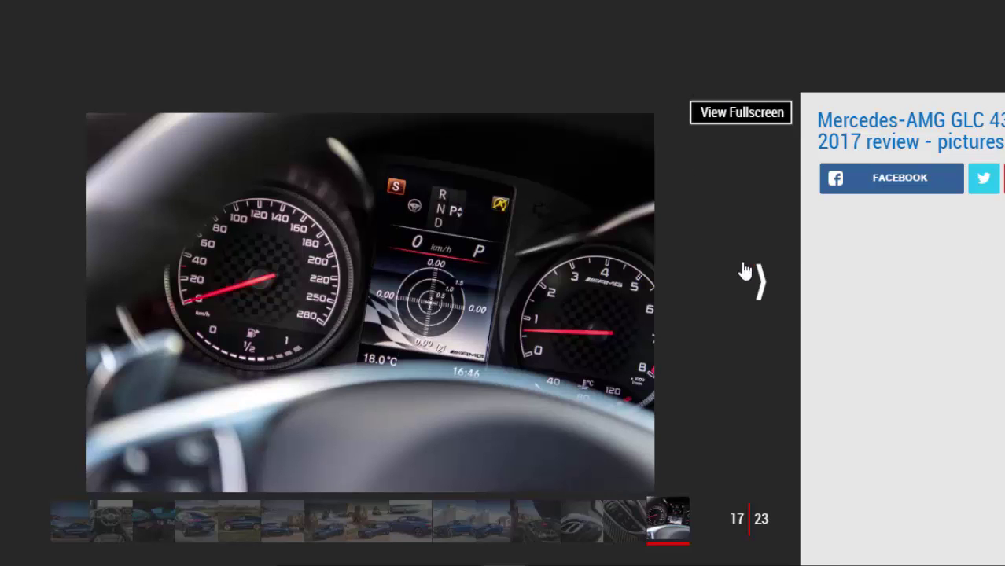
{"action": "left_click", "coordinate": [758, 281]}
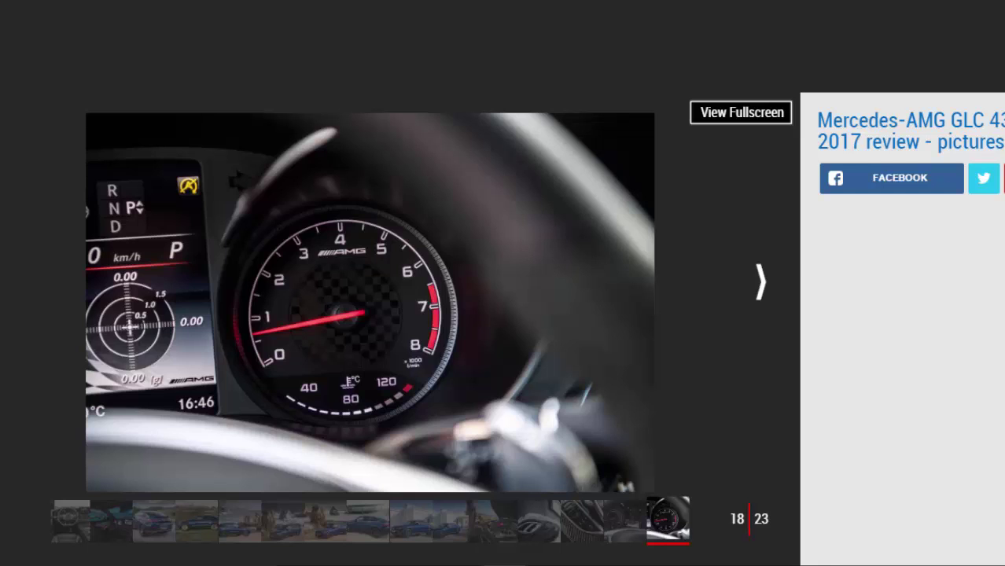
{"action": "left_click", "coordinate": [759, 280]}
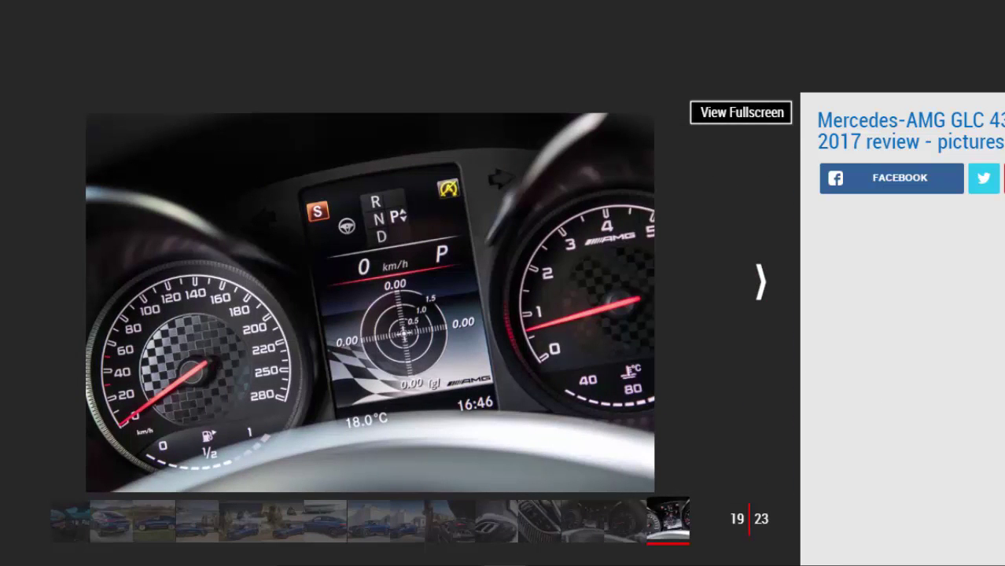
{"action": "left_click", "coordinate": [759, 280]}
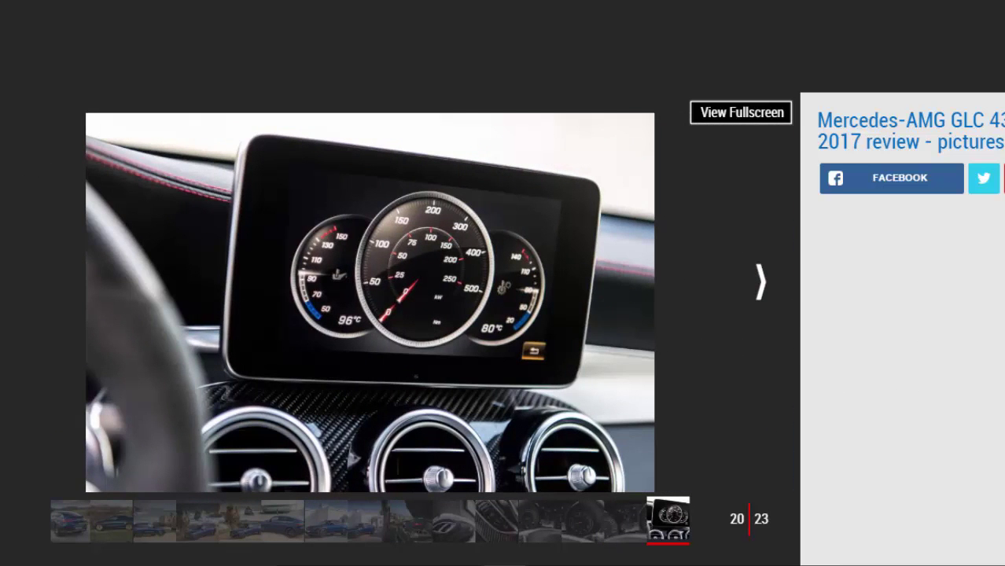
{"action": "left_click", "coordinate": [758, 281]}
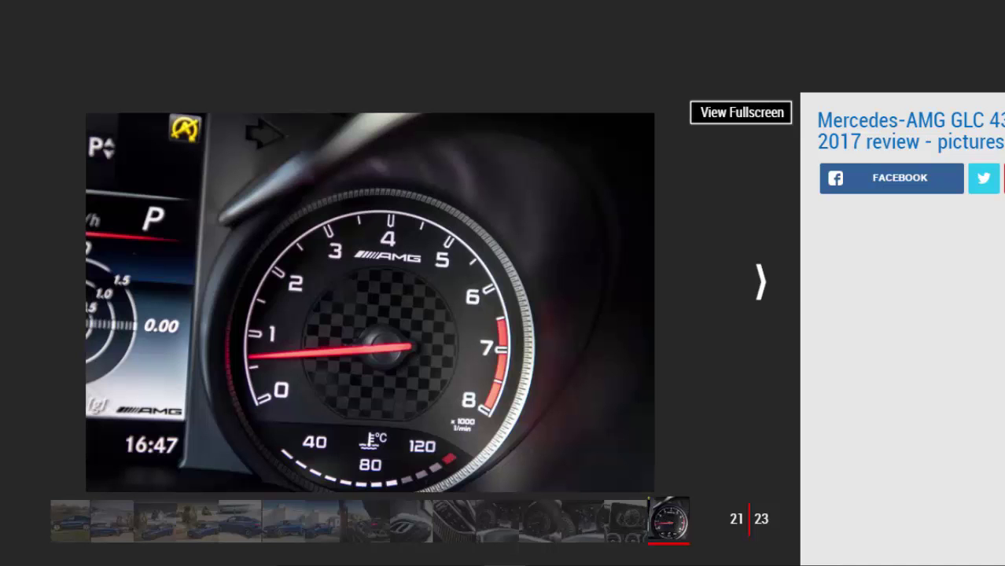
Step: Close the gallery and bring the article's Key specs table into view
{"action": "left_click", "coordinate": [758, 282]}
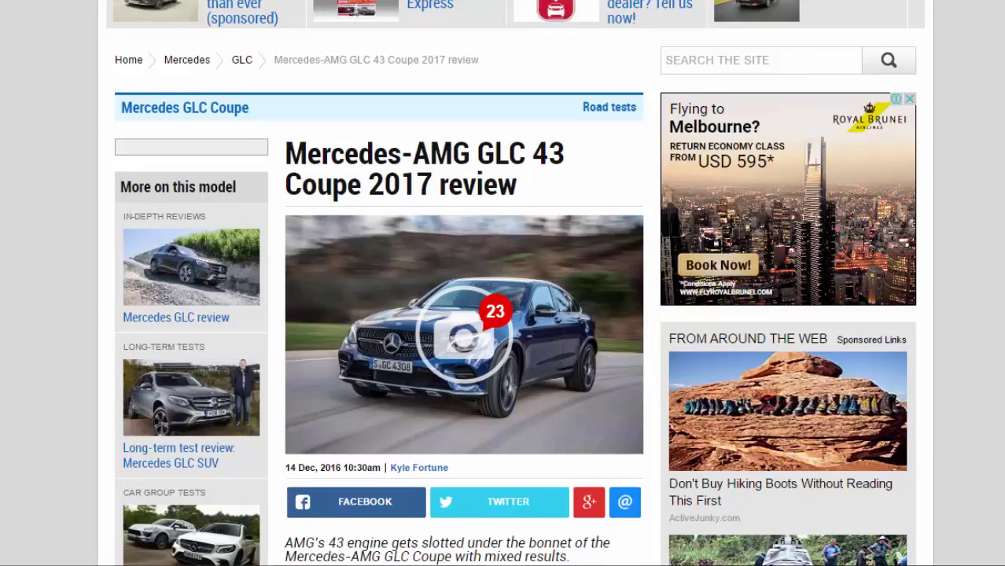
{"action": "scroll", "scroll_direction": "down", "scroll_amount": 3}
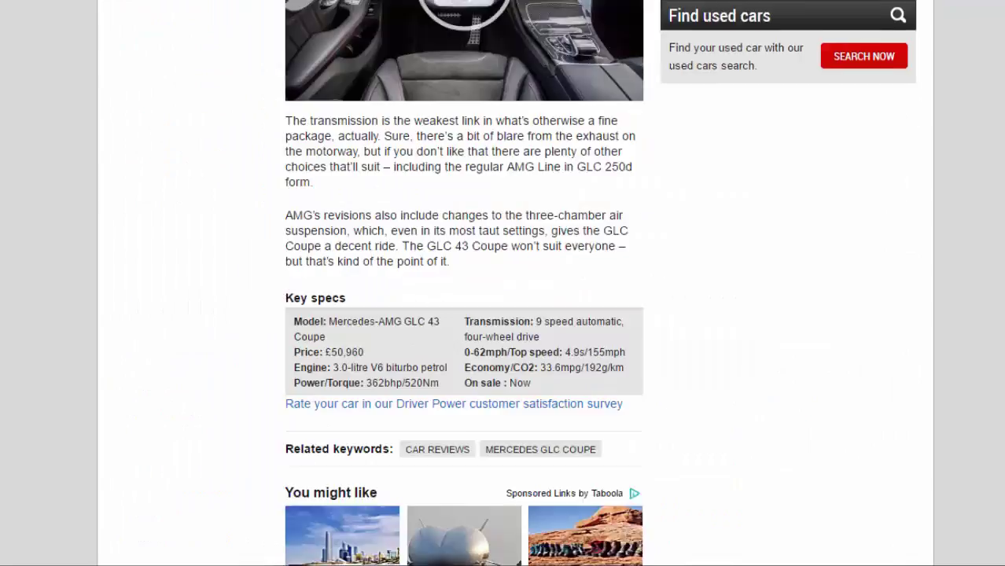
{"action": "scroll", "scroll_direction": "down", "scroll_amount": 3}
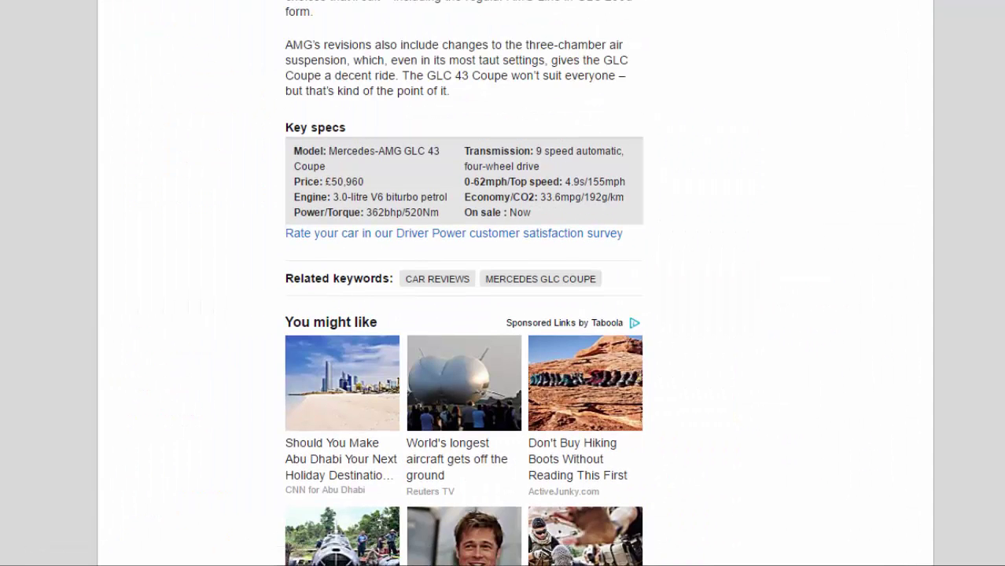